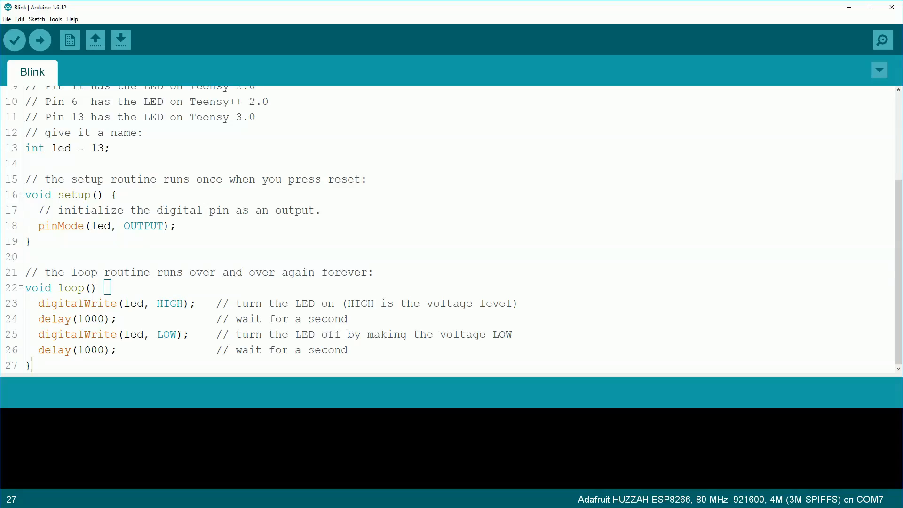
Show the Tools menu for the Blink sketch with Serial Monitor in reach.
{"action": "left_click", "coordinate": [55, 19]}
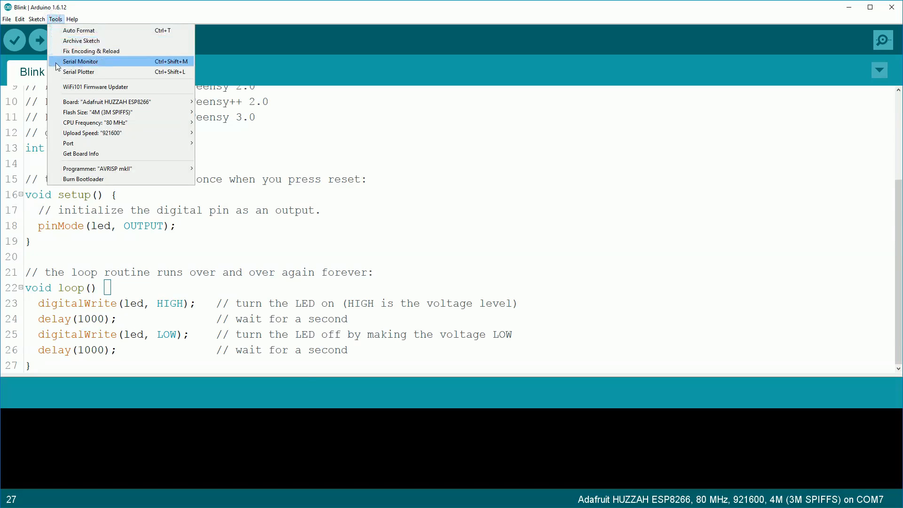